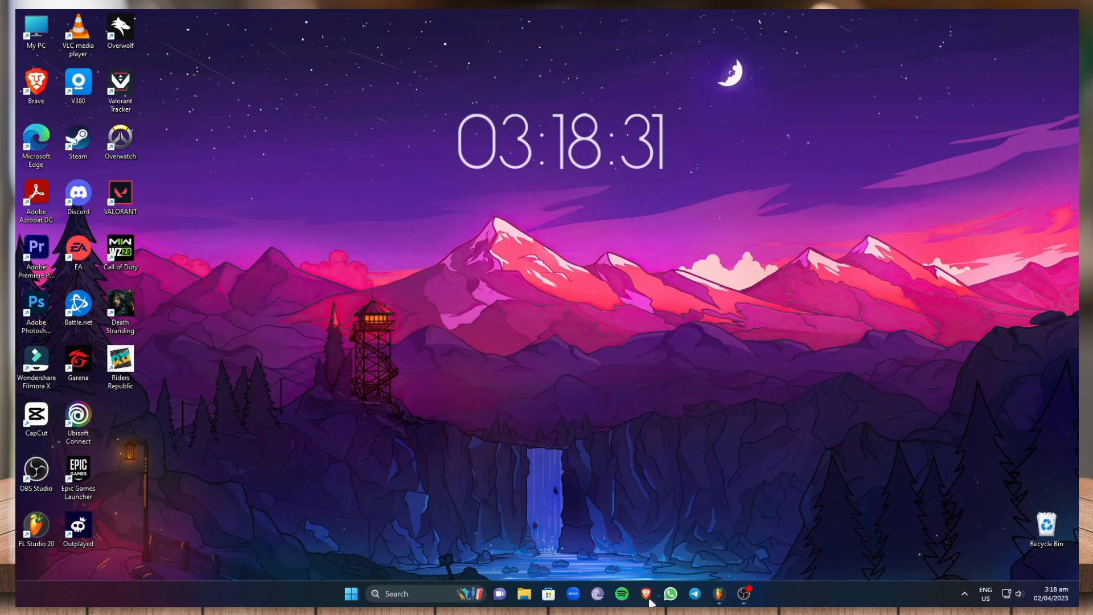
# Launch Brave and go to Google Maps from the address bar
pyautogui.click(646, 593)
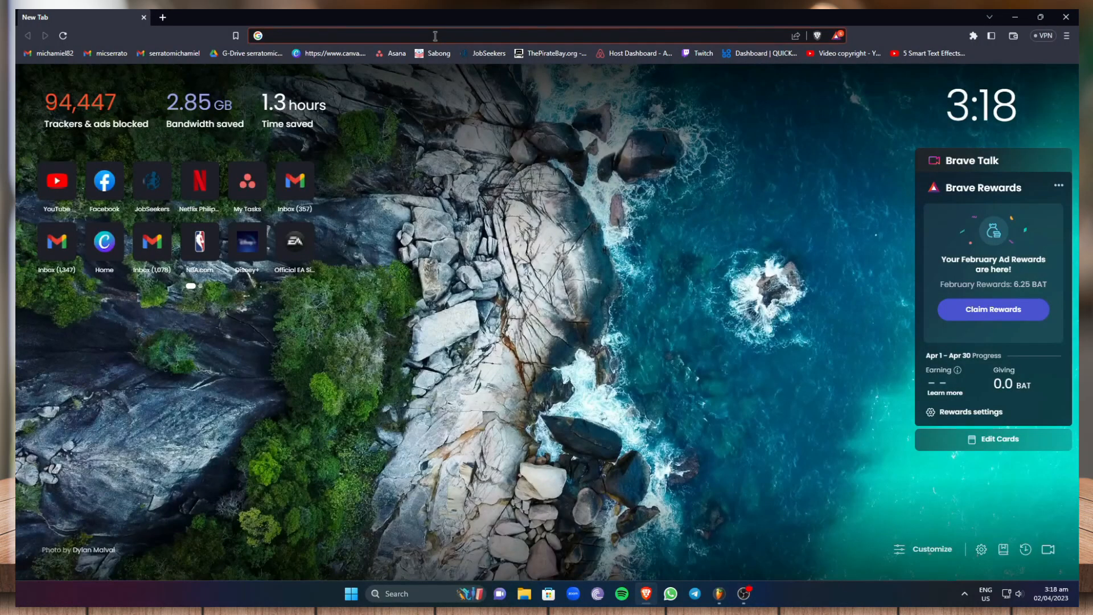
pyautogui.click(432, 35)
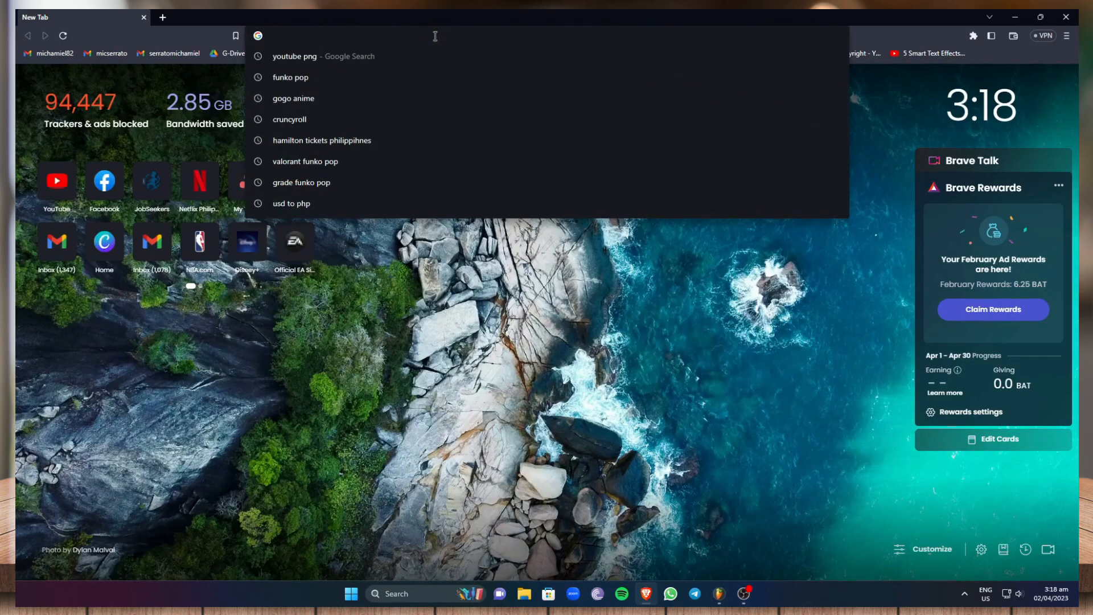
pyautogui.write('maps')
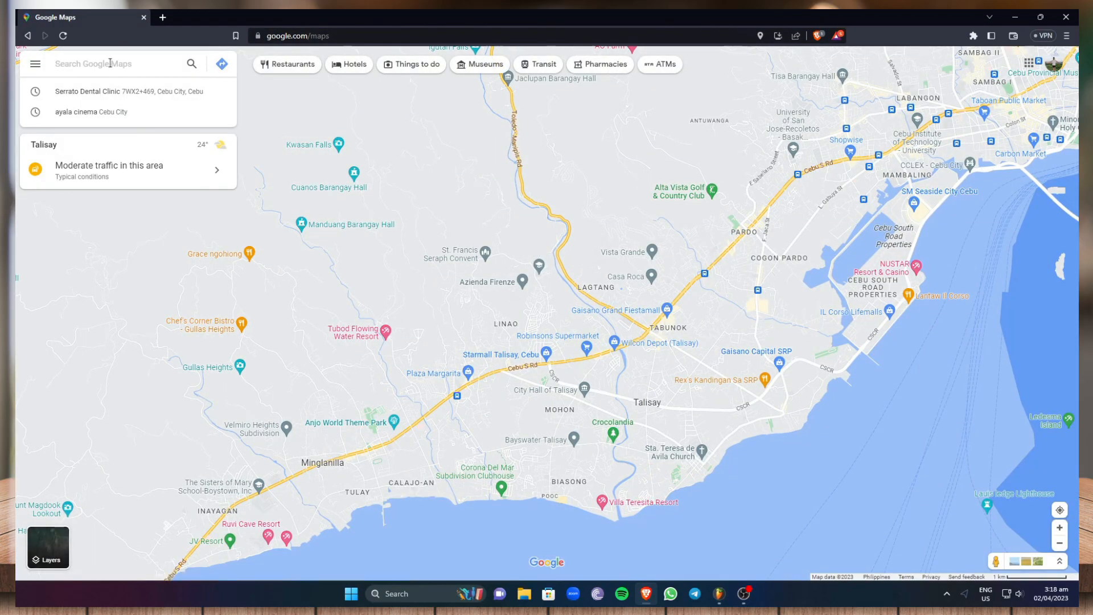
# Search 'serra' and open the Serrato Dental Clinic listing
pyautogui.write('serrato dent')
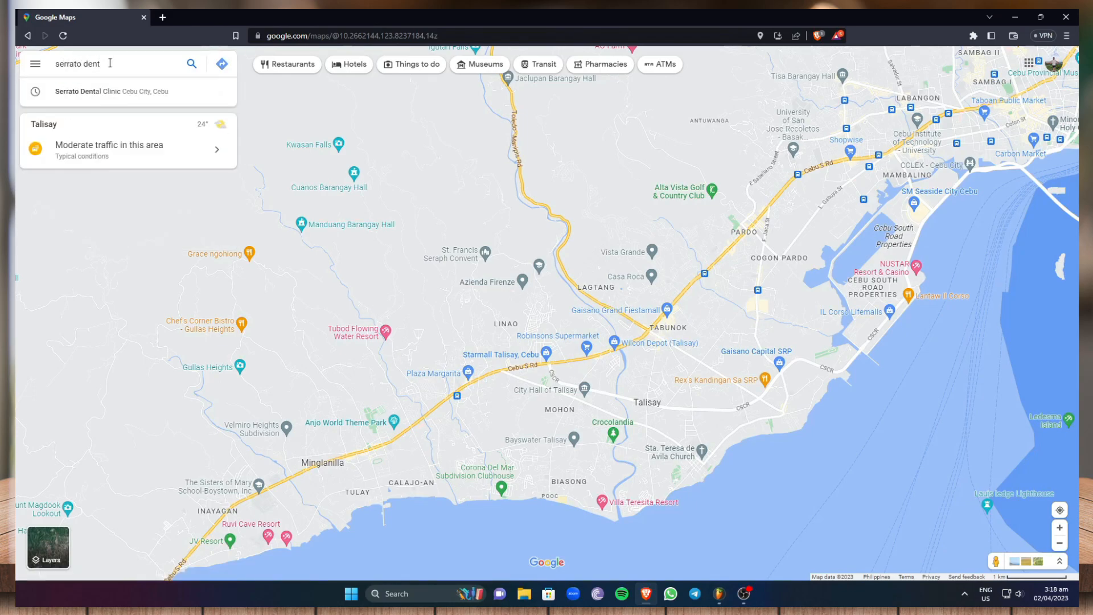
pyautogui.click(112, 91)
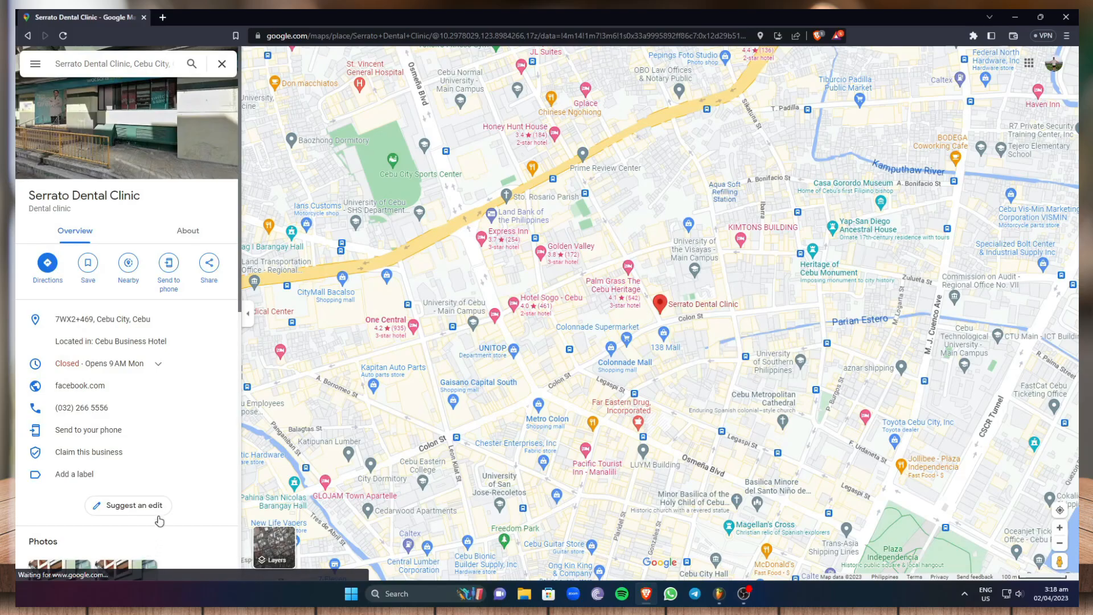
# Choose Suggest an edit, then Change name or other details
pyautogui.click(128, 505)
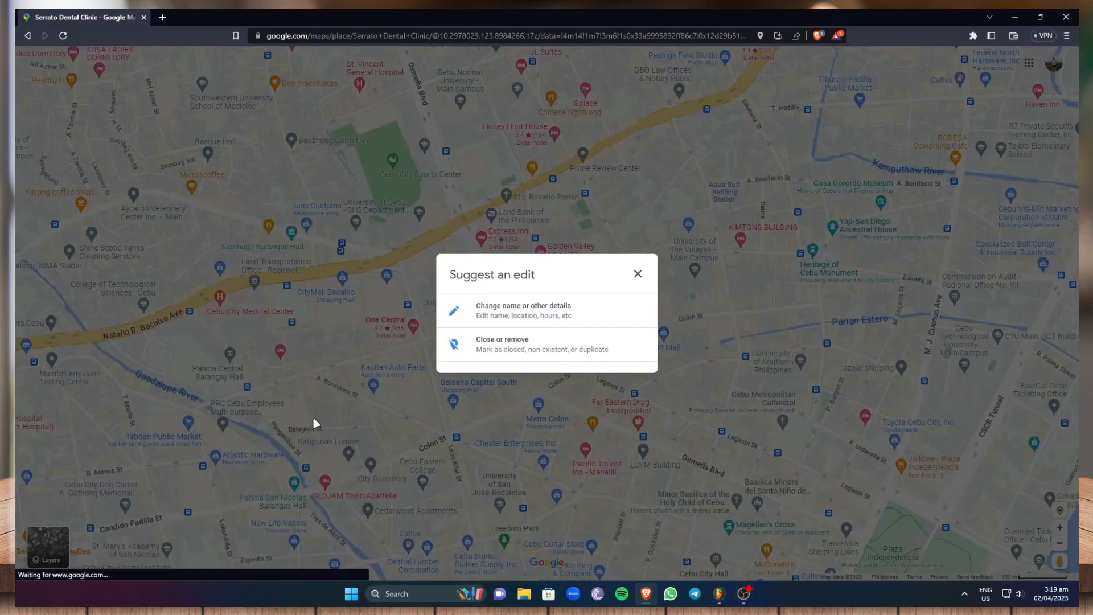
pyautogui.moveTo(539, 286)
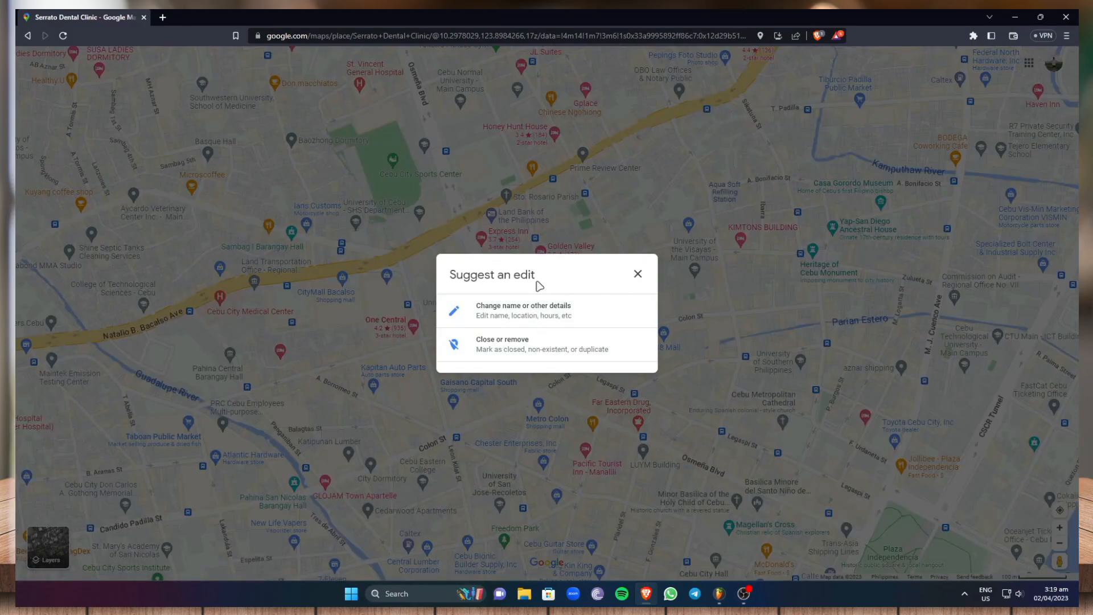
pyautogui.moveTo(546, 315)
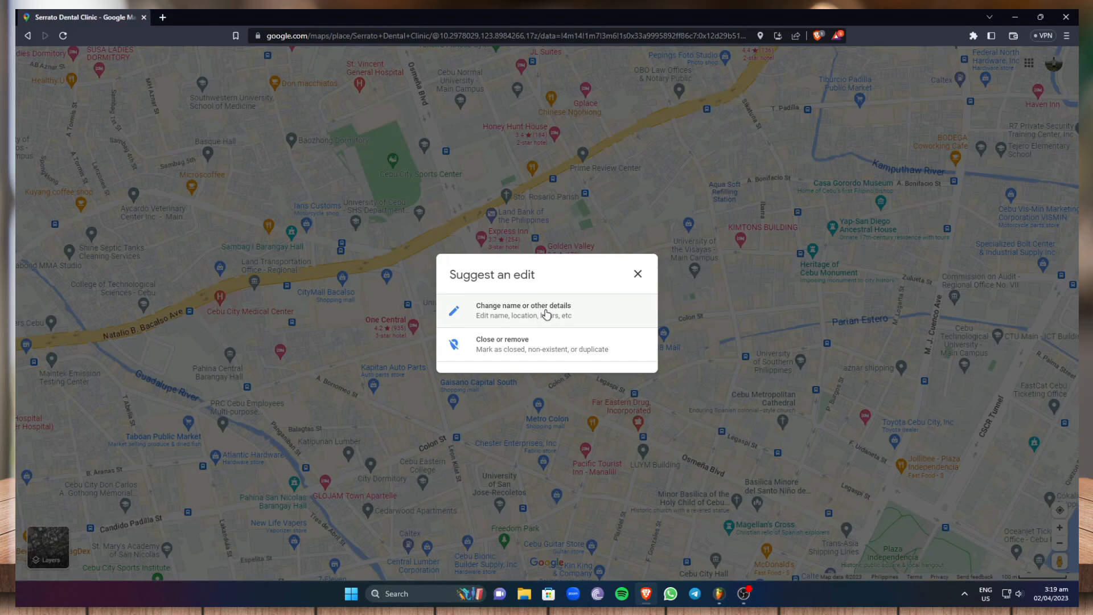
pyautogui.click(522, 310)
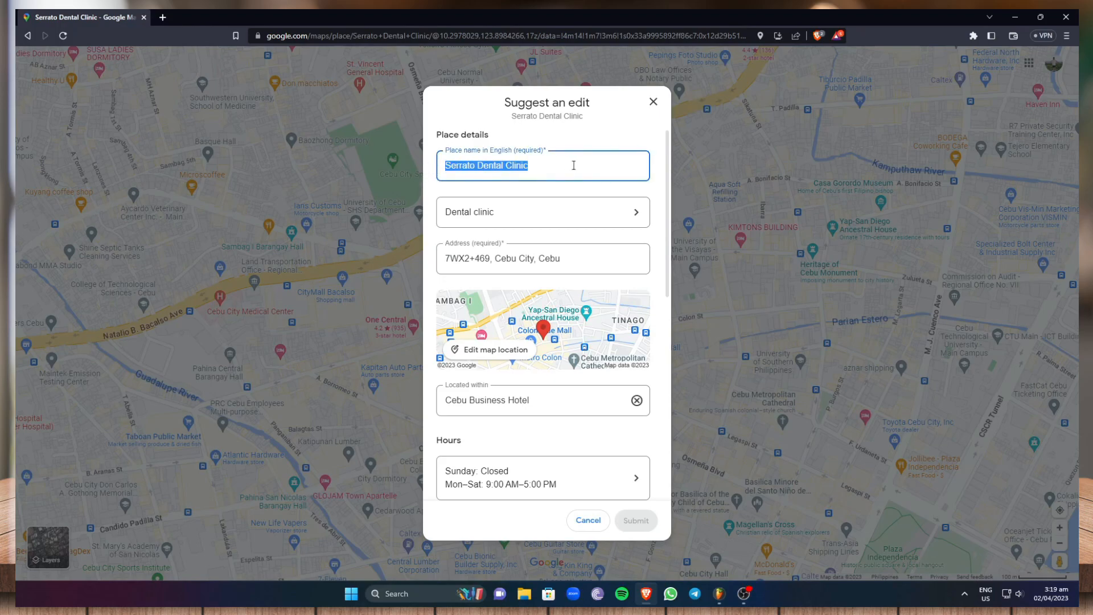
pyautogui.click(543, 212)
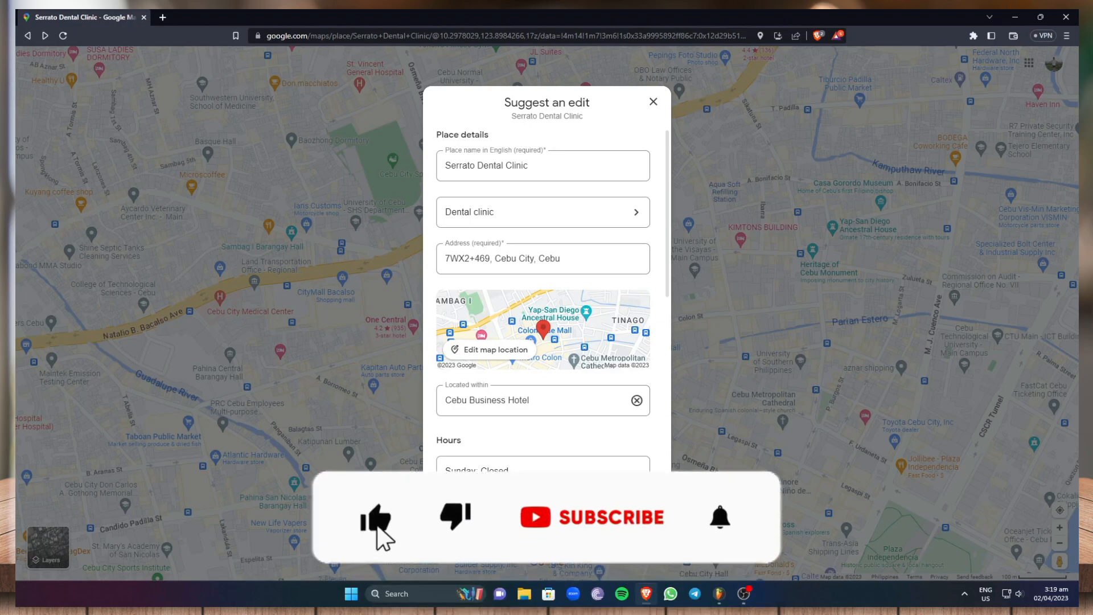
pyautogui.click(592, 516)
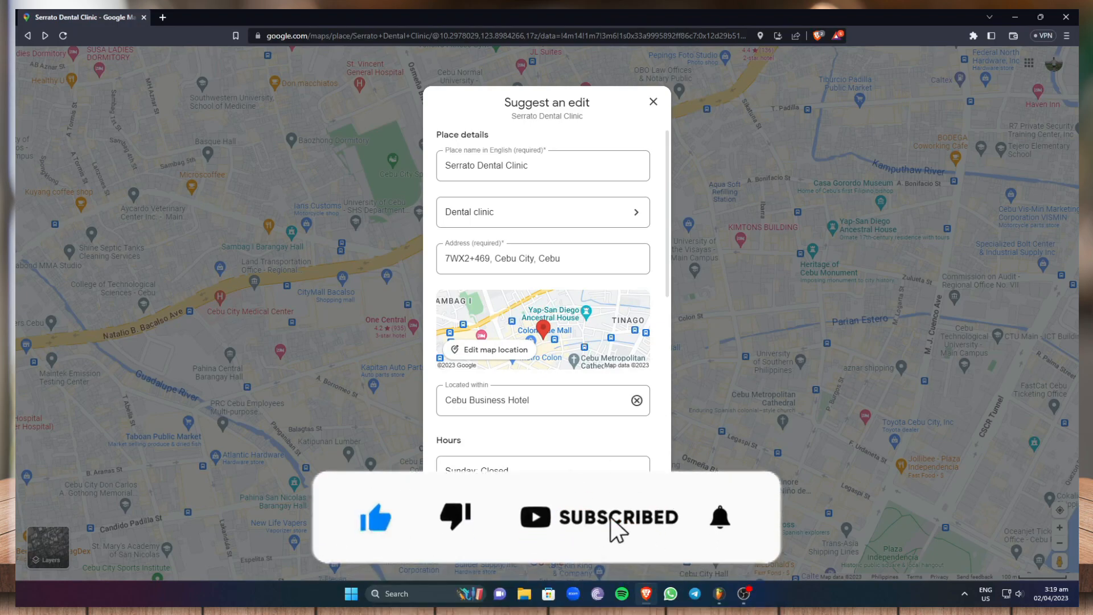